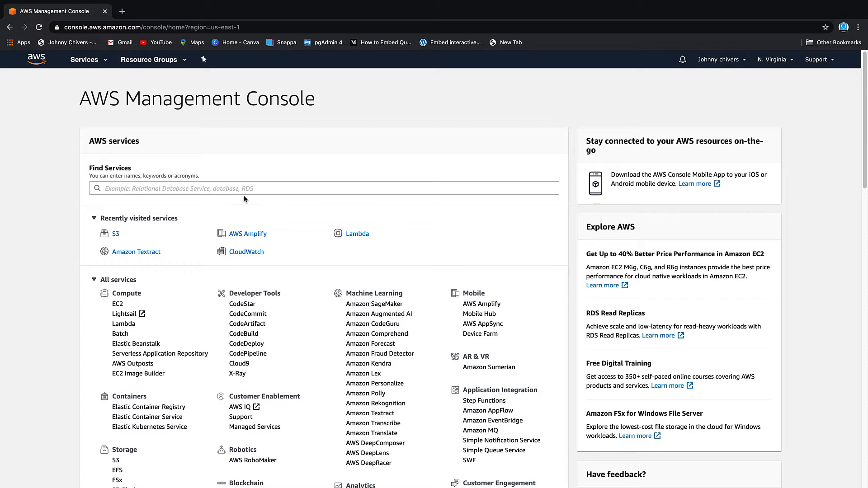
Search the console's services for 'text' to reach Amazon Textract.
{"action": "type", "text": "text"}
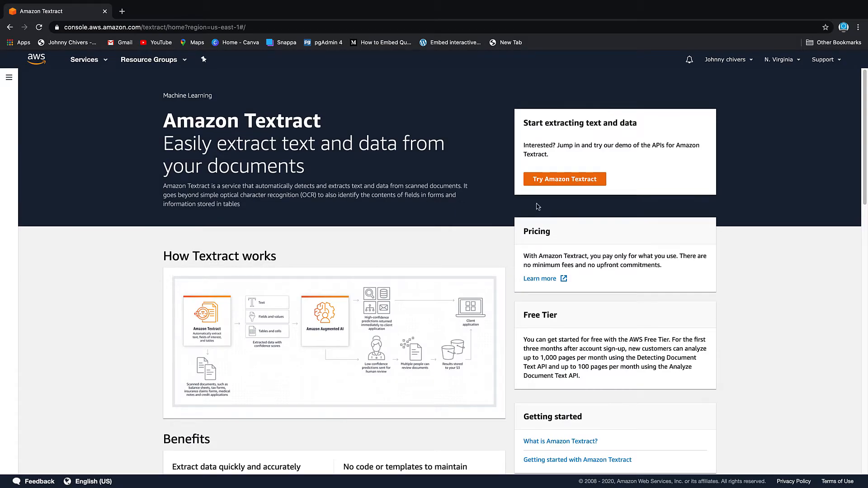
Start the Textract demo and match 'Employment Application' and 'Better opportunity' to extracted lines.
{"action": "left_click", "coordinate": [565, 179]}
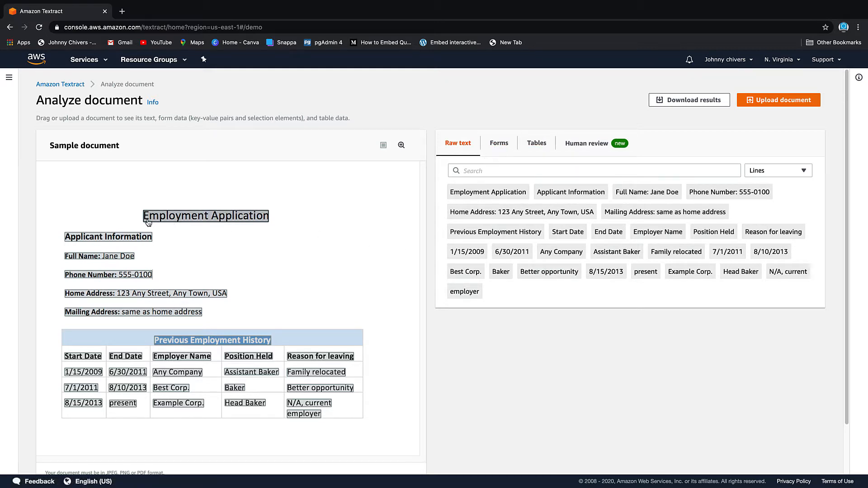
{"action": "left_click", "coordinate": [205, 215]}
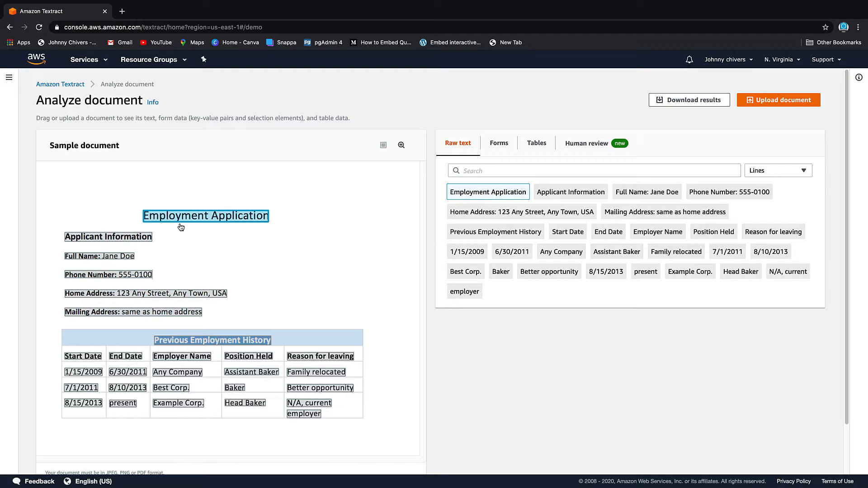
{"action": "mouse_move", "coordinate": [308, 293]}
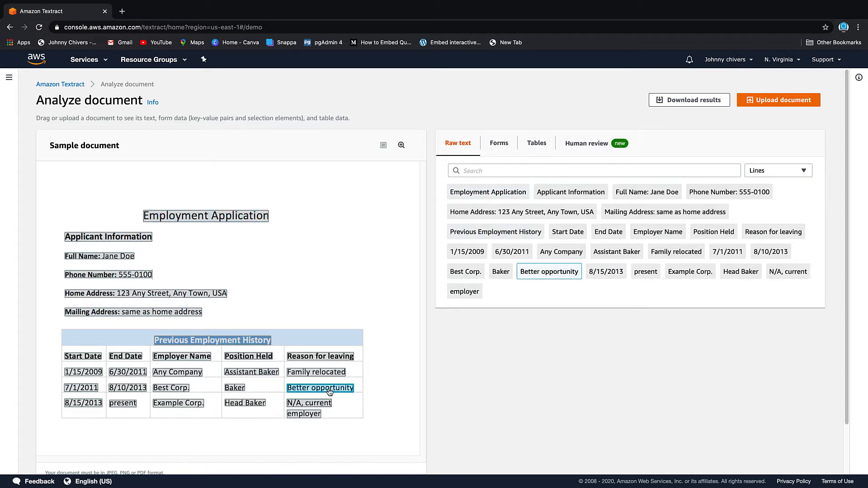
{"action": "left_click", "coordinate": [498, 143]}
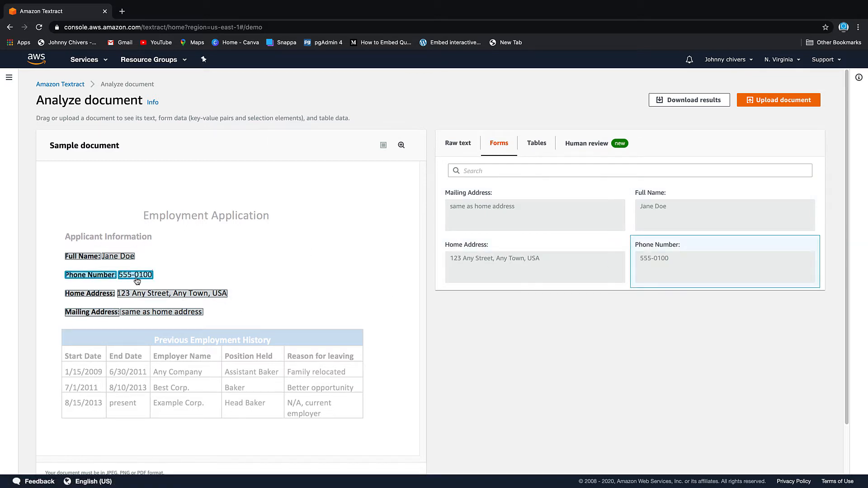
{"action": "mouse_move", "coordinate": [671, 269]}
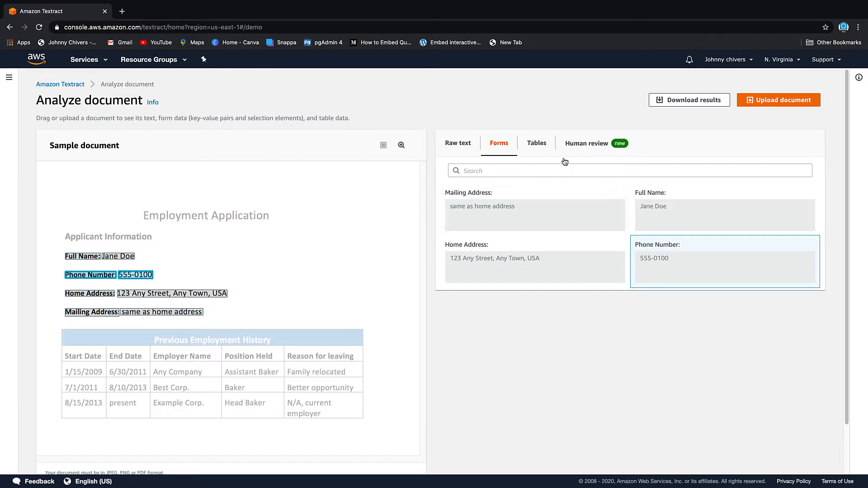
Review the sample's extracted employment history table, then read the Augmented AI human review overview.
{"action": "left_click", "coordinate": [536, 142]}
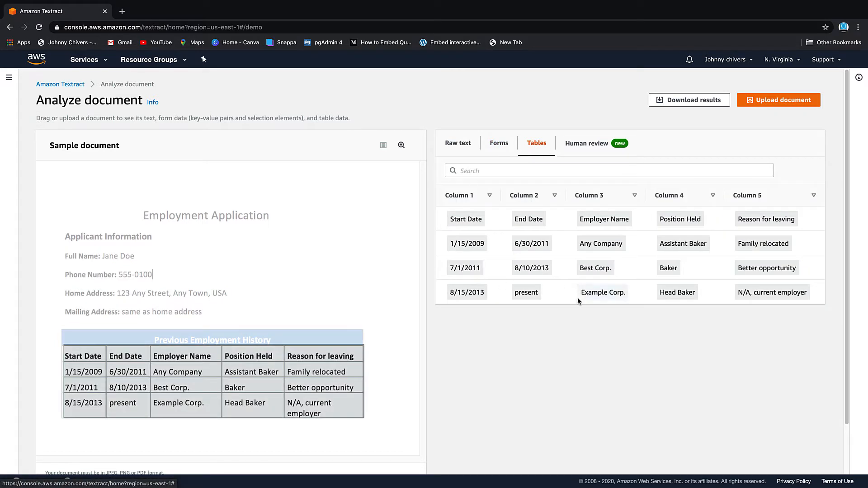
{"action": "mouse_move", "coordinate": [395, 409]}
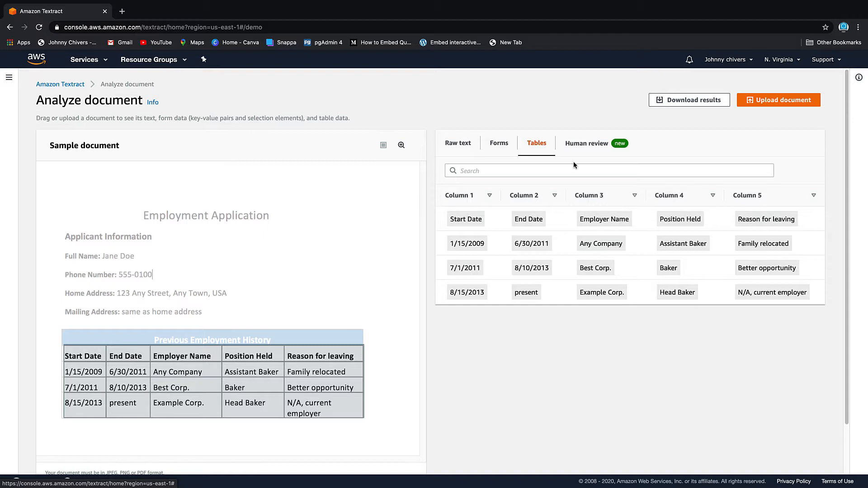
{"action": "left_click", "coordinate": [587, 143]}
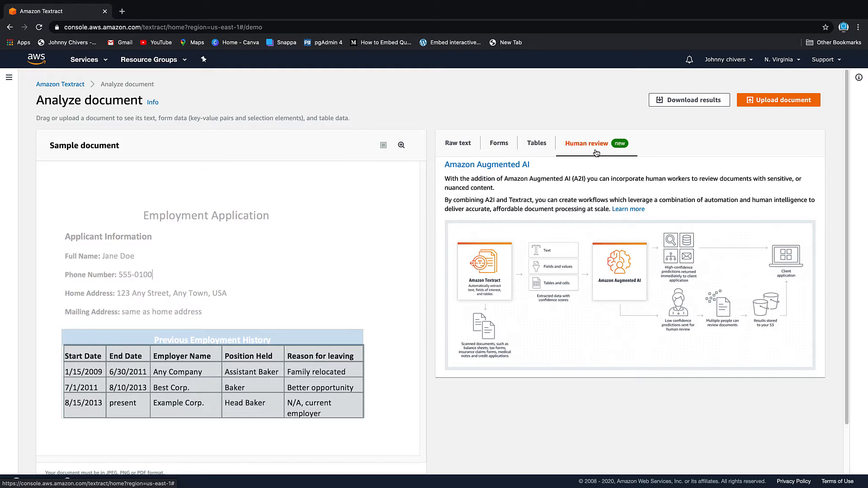
{"action": "mouse_move", "coordinate": [574, 323]}
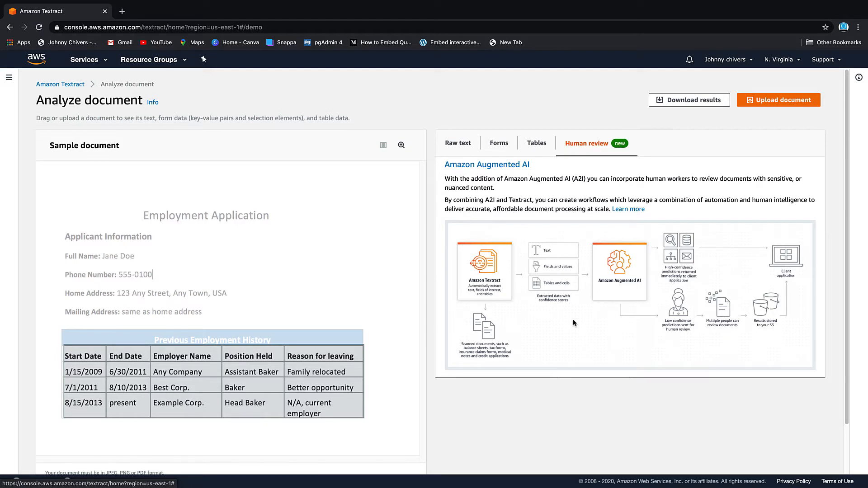
{"action": "mouse_move", "coordinate": [669, 282]}
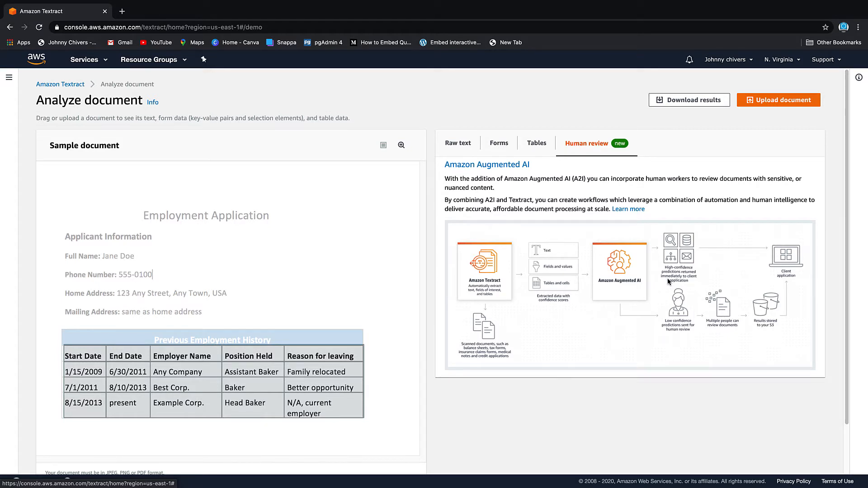
{"action": "mouse_move", "coordinate": [513, 272]}
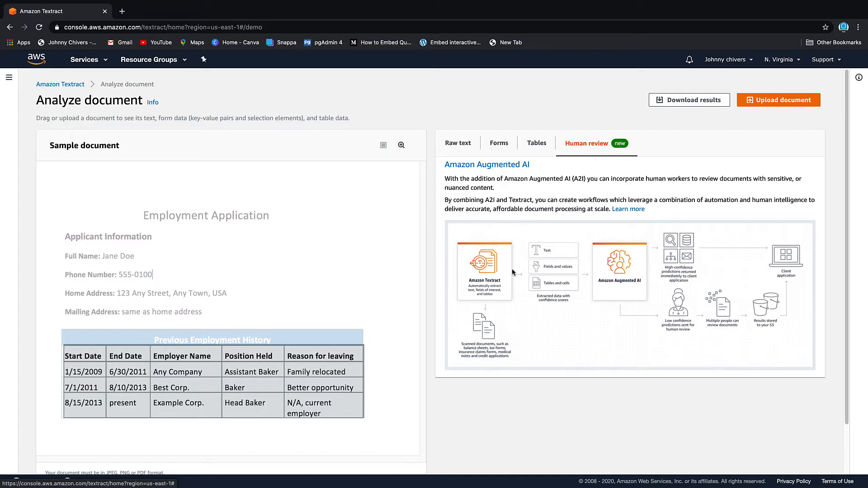
{"action": "mouse_move", "coordinate": [364, 287]}
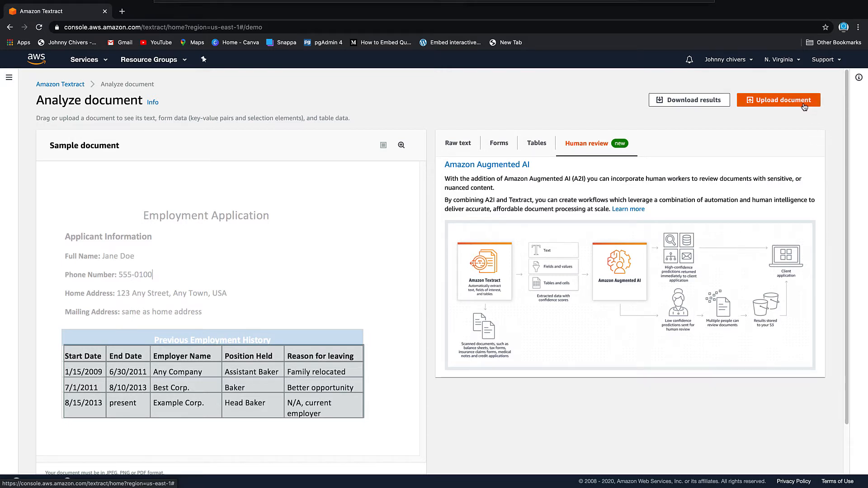
Upload vanguard-lifestrategy-prospectus.pdf as the document to analyse.
{"action": "left_click", "coordinate": [778, 101]}
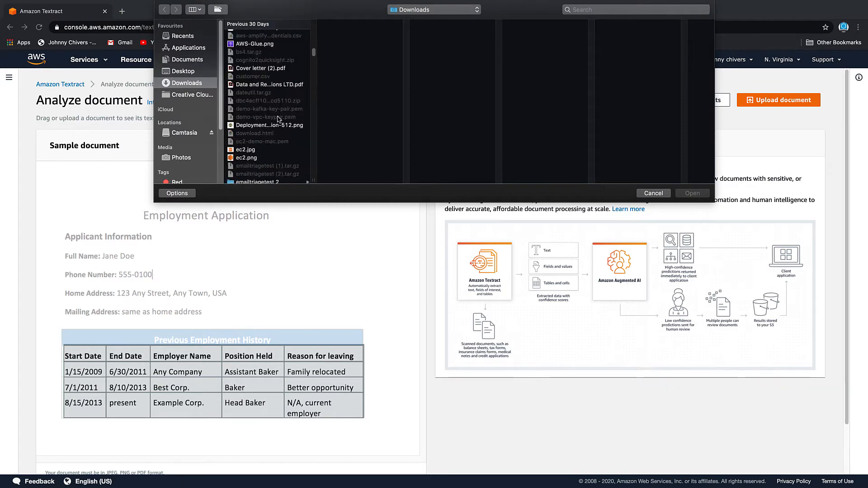
{"action": "left_click", "coordinate": [268, 69]}
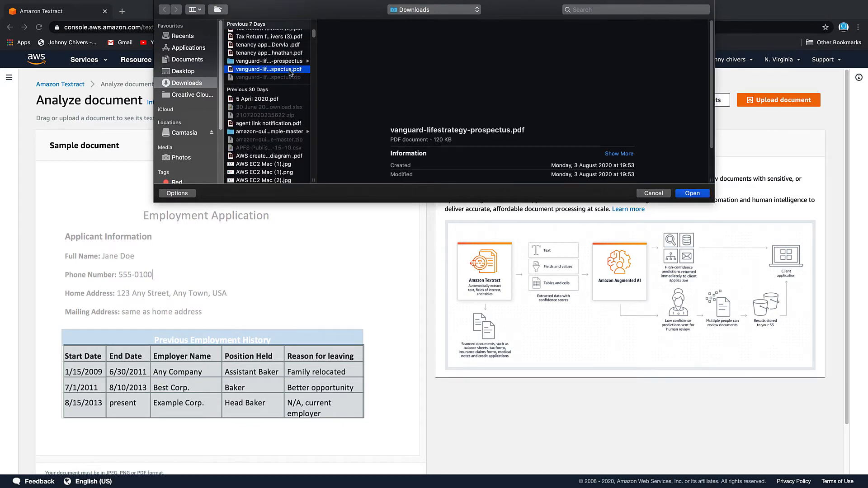
{"action": "left_click", "coordinate": [692, 193]}
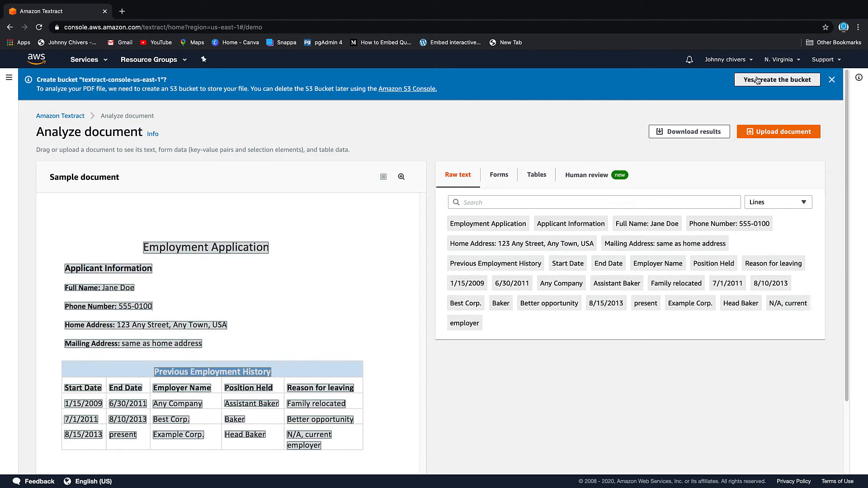
Agree to create the S3 bucket so the prospectus gets analysed.
{"action": "left_click", "coordinate": [776, 79]}
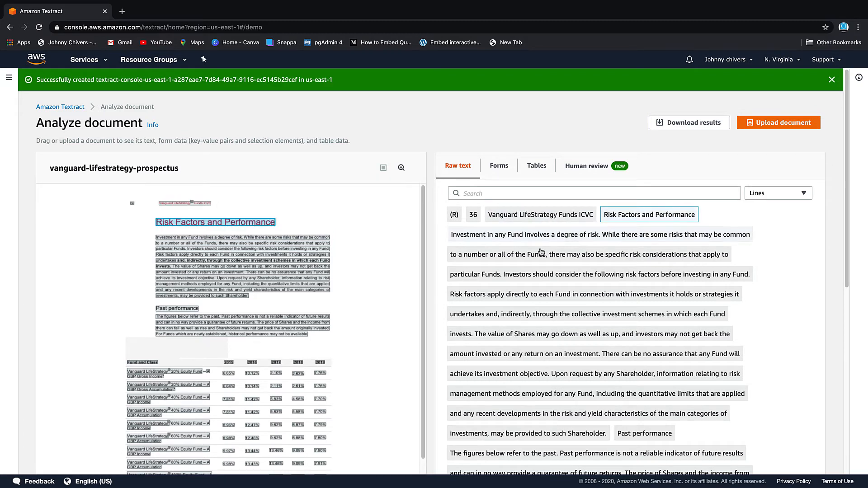
Check the prospectus's raw text, forms and fund performance table, then download the results.
{"action": "scroll", "scroll_direction": "down", "scroll_amount": 3}
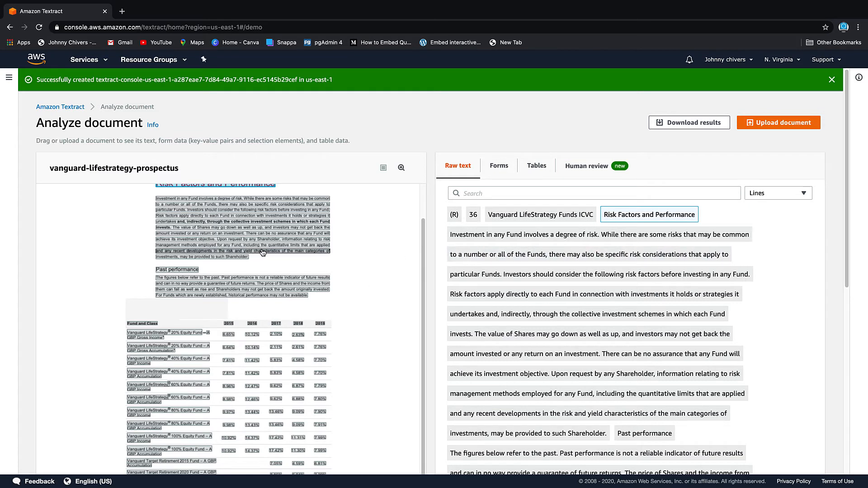
{"action": "scroll", "scroll_direction": "down", "scroll_amount": 3}
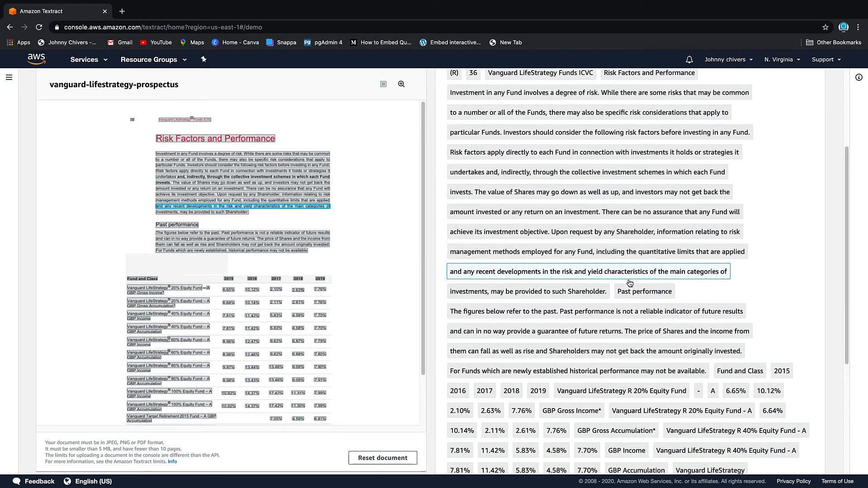
{"action": "left_click", "coordinate": [499, 166]}
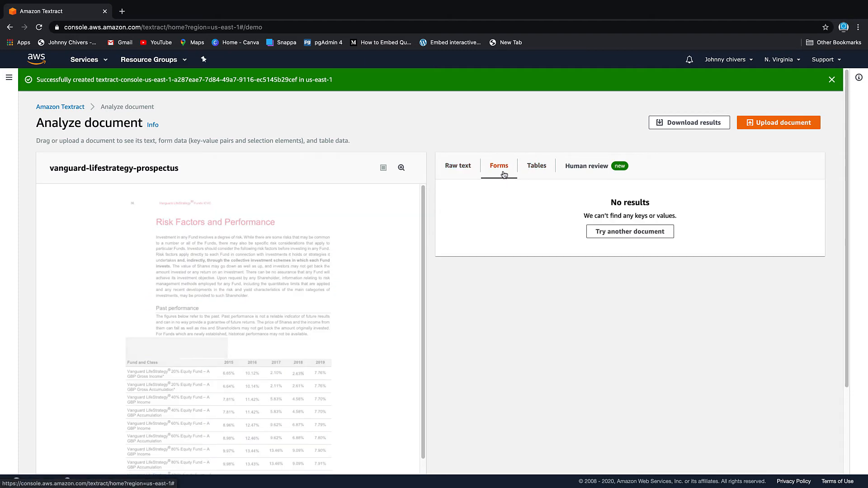
{"action": "left_click", "coordinate": [535, 165]}
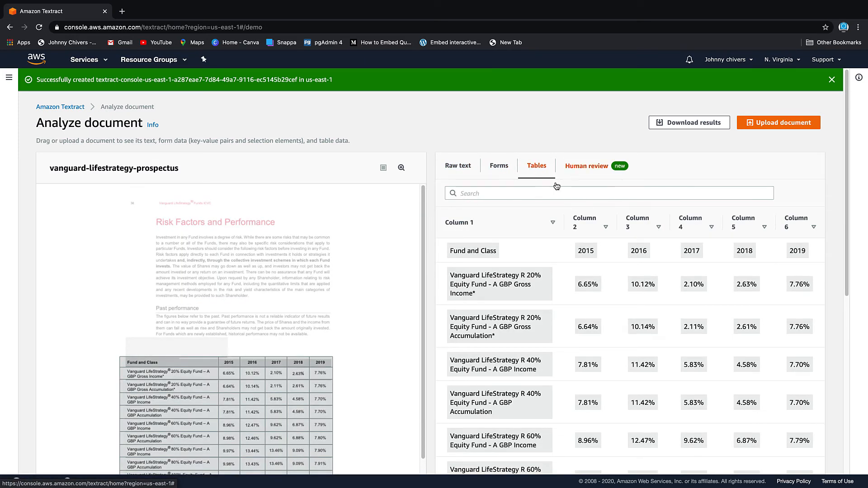
{"action": "scroll", "scroll_direction": "down", "scroll_amount": 3}
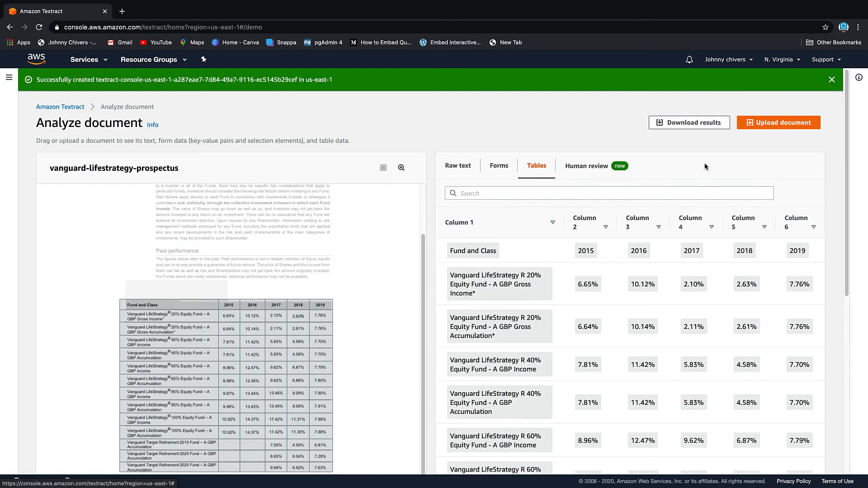
{"action": "left_click", "coordinate": [689, 123]}
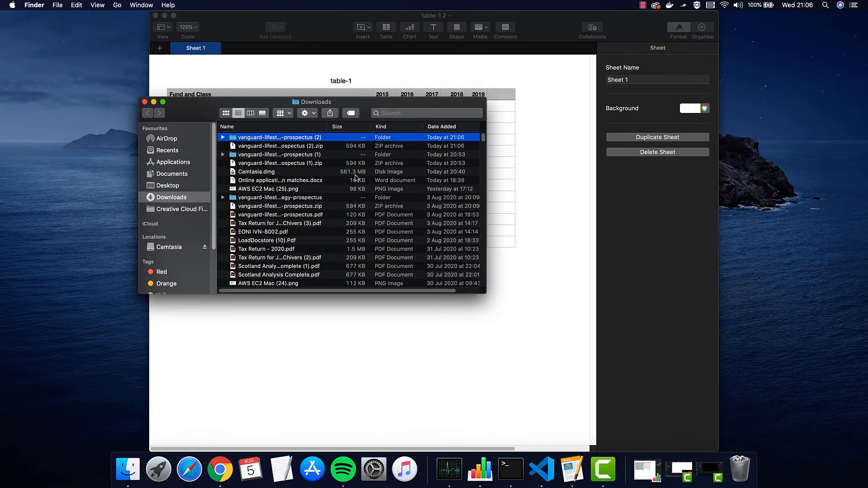
Open the vanguard-lifestrategy-prospectus folder, view rawText.txt, then open table-1.csv in Numbers.
{"action": "double_click", "coordinate": [280, 137]}
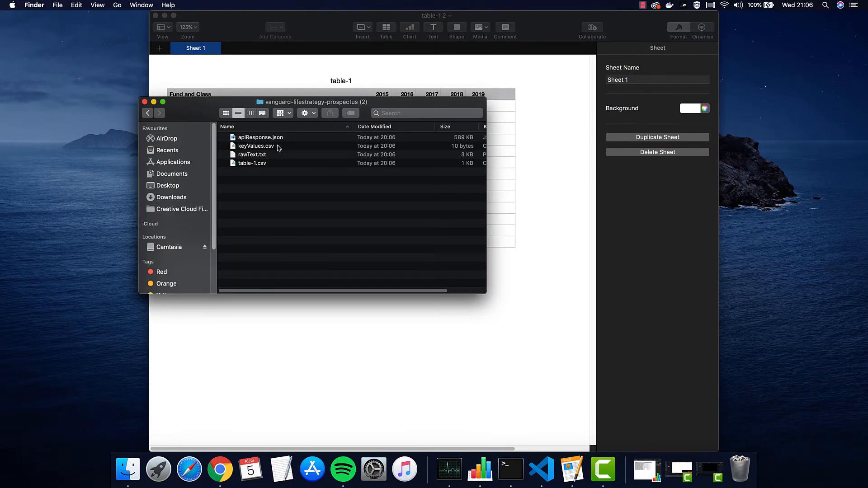
{"action": "double_click", "coordinate": [252, 154]}
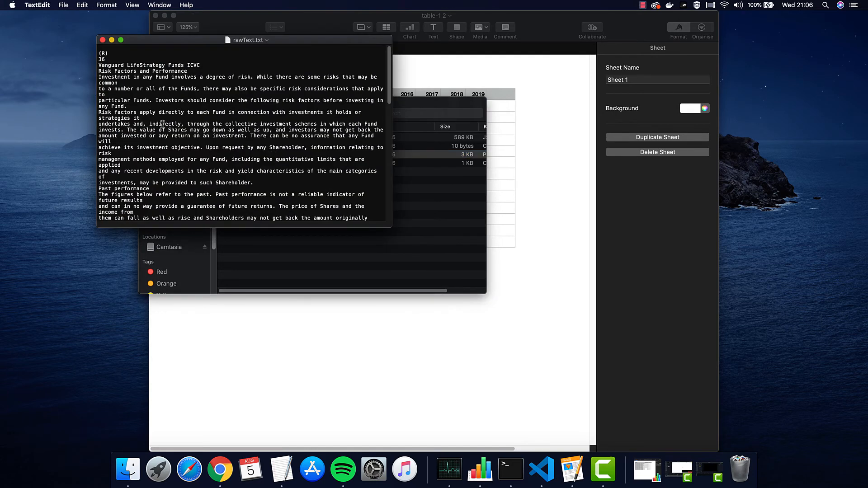
{"action": "scroll", "scroll_direction": "down", "scroll_amount": 3}
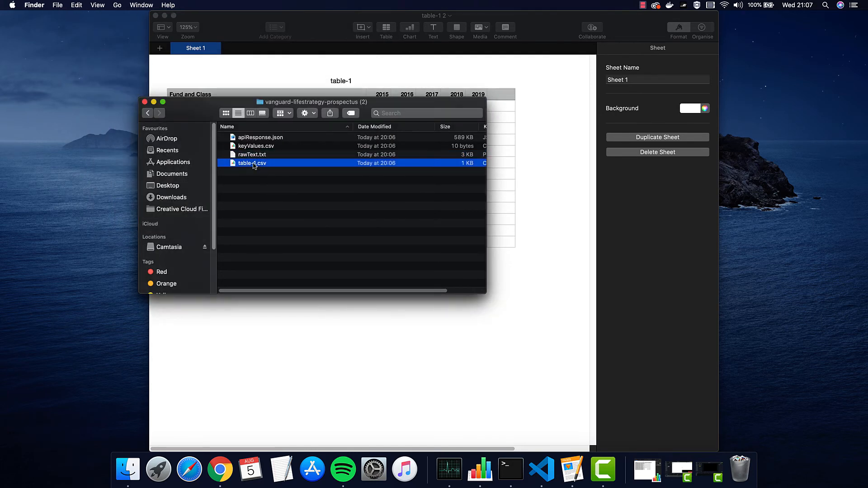
{"action": "double_click", "coordinate": [252, 163]}
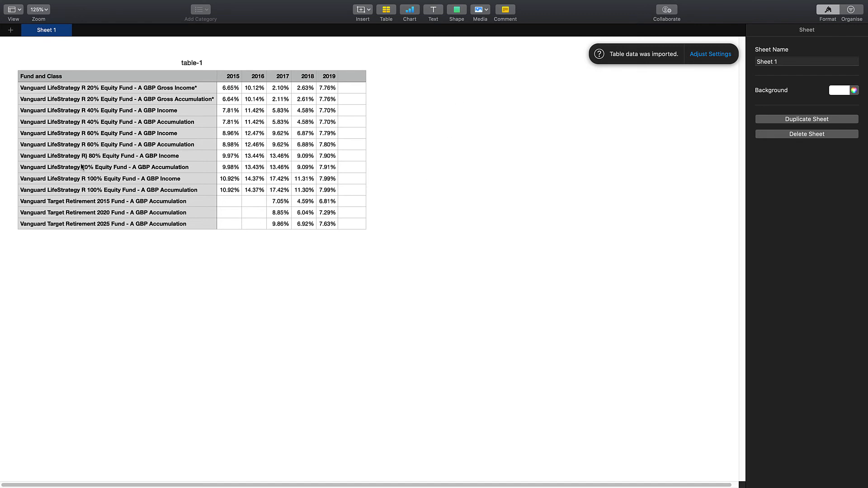
{"action": "mouse_move", "coordinate": [342, 188]}
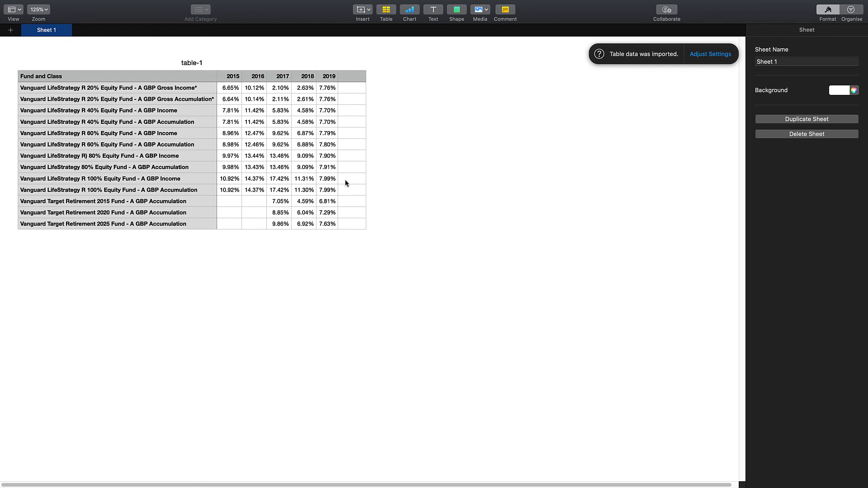
{"action": "mouse_move", "coordinate": [235, 108]}
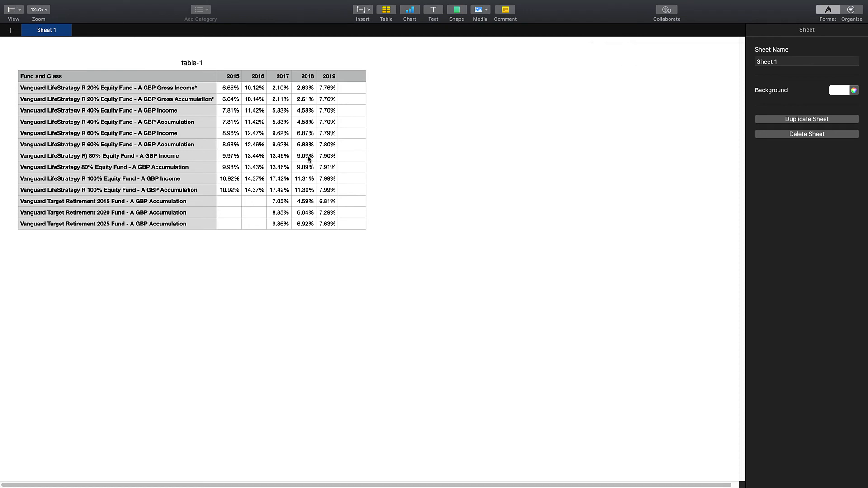
{"action": "mouse_move", "coordinate": [349, 282]}
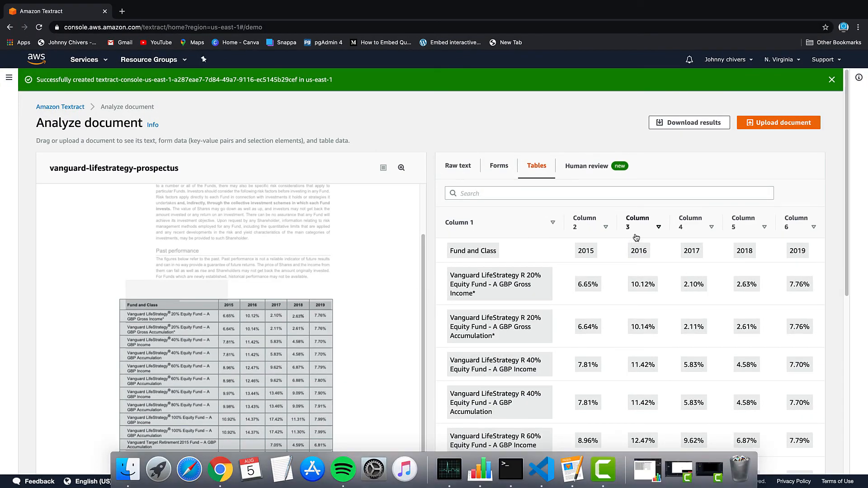
Scroll Textract's Tables results to compare the 2015–2019 fund figures with the spreadsheet.
{"action": "scroll", "scroll_direction": "down", "scroll_amount": 3}
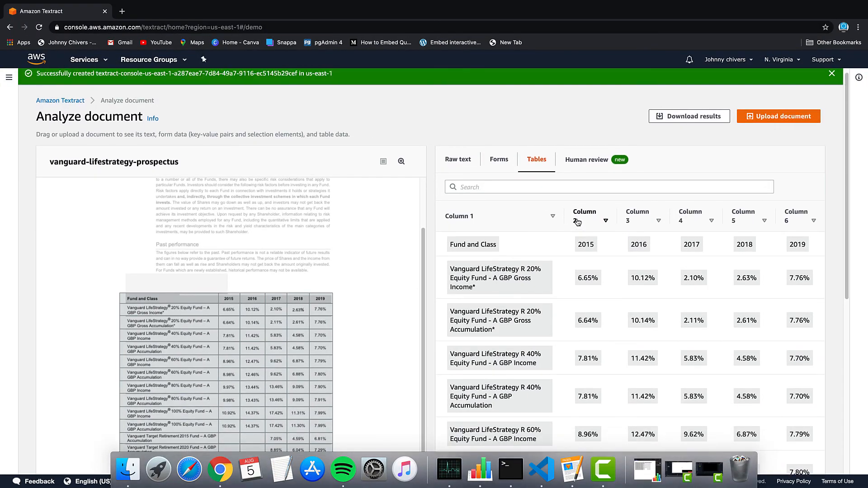